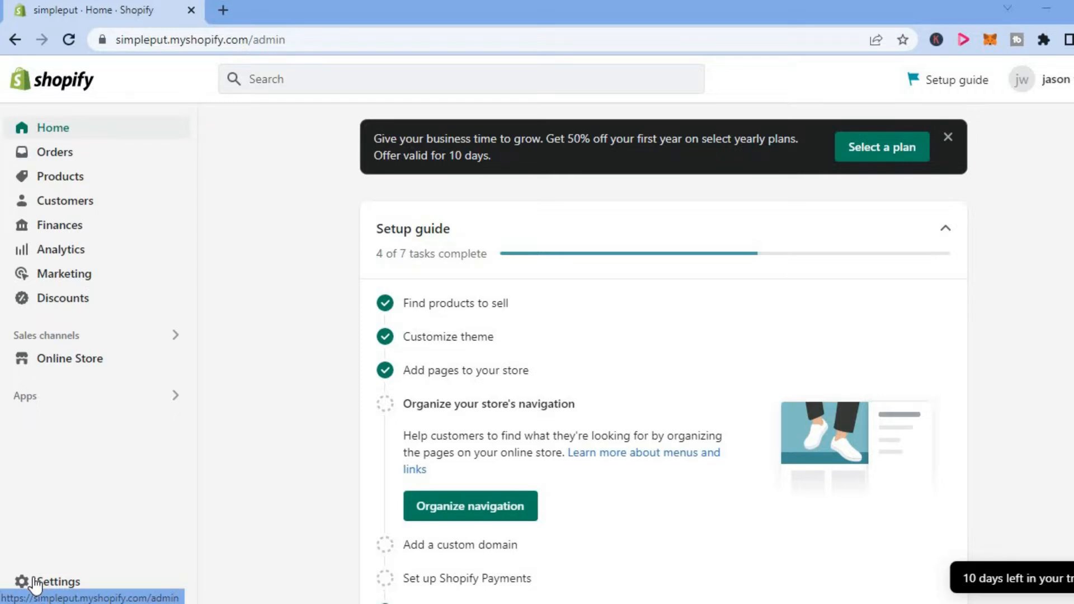
mouse_move(33, 545)
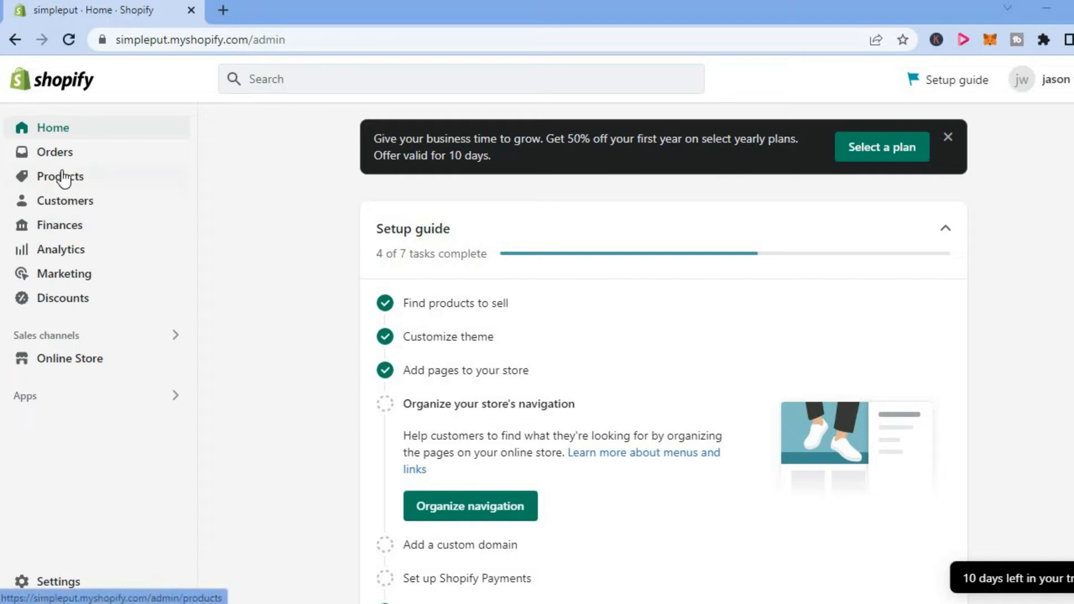
Step: Go to the Products list showing the store's active listings and stock counts
click(59, 176)
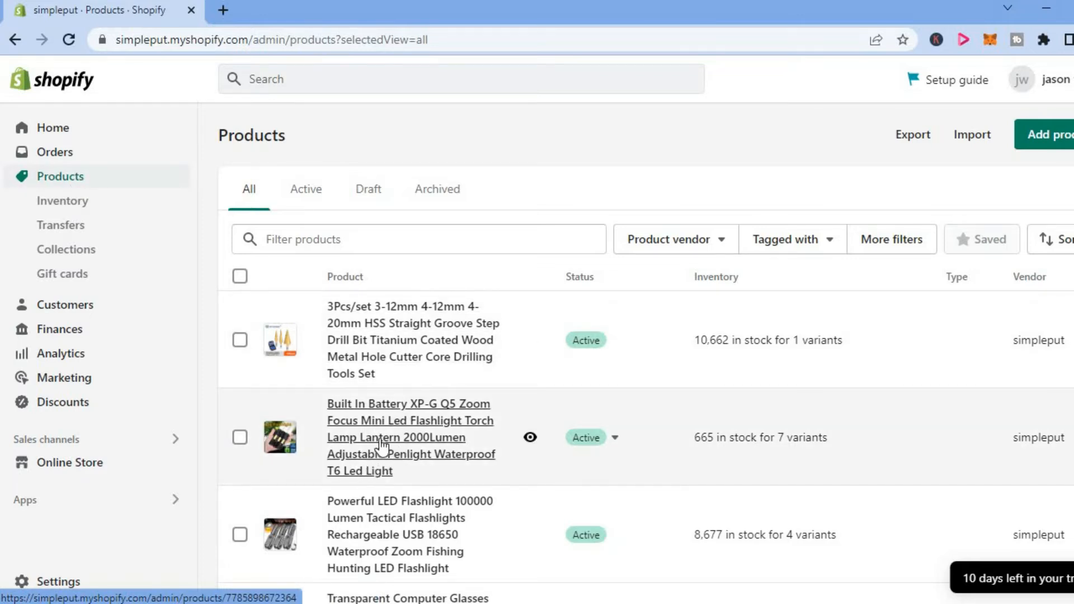
Step: Open the Built In Battery XP-G Q5 zoom flashlight product's detail page
click(409, 404)
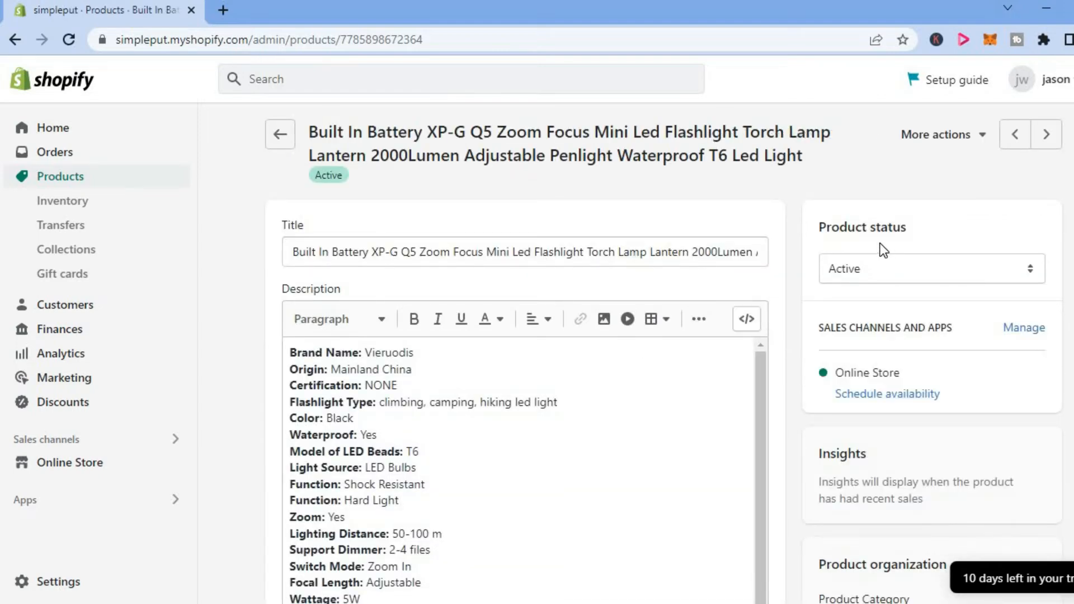
mouse_move(898, 278)
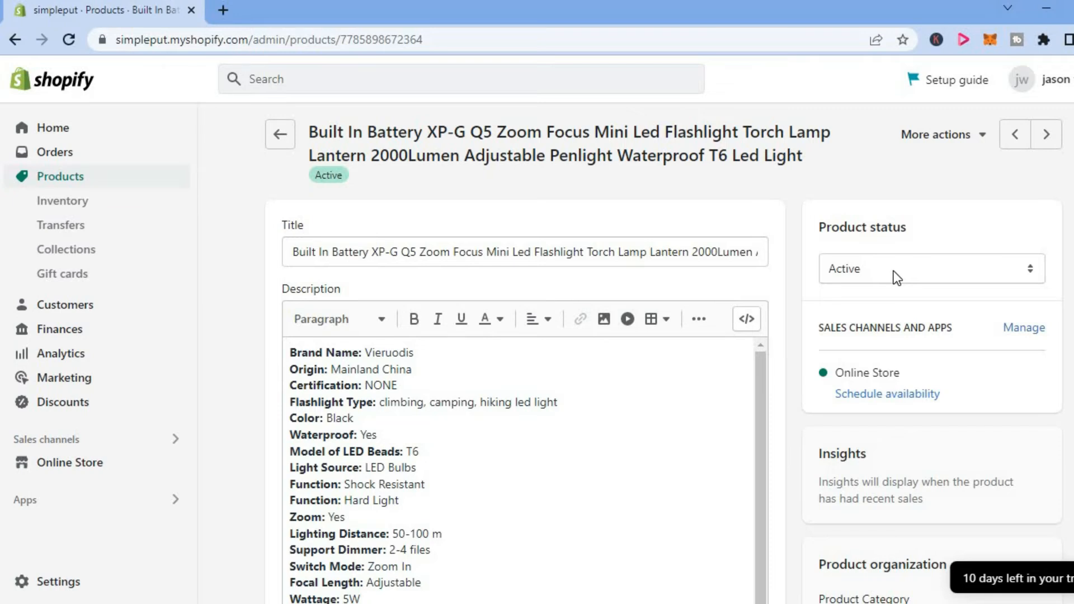
Step: Change the flashlight's product status from Active to Draft
click(930, 268)
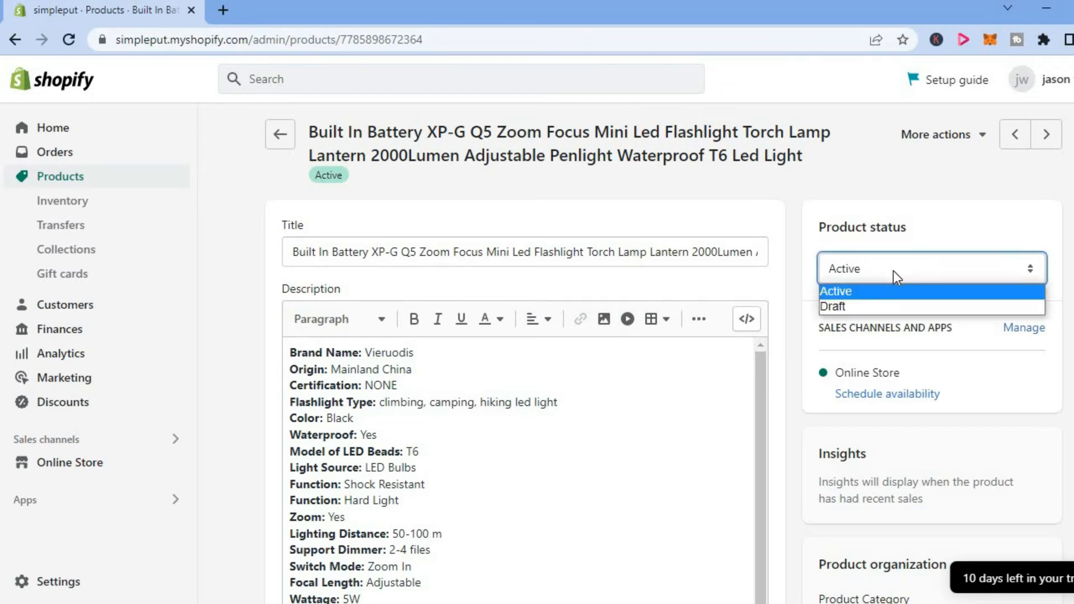
mouse_move(881, 307)
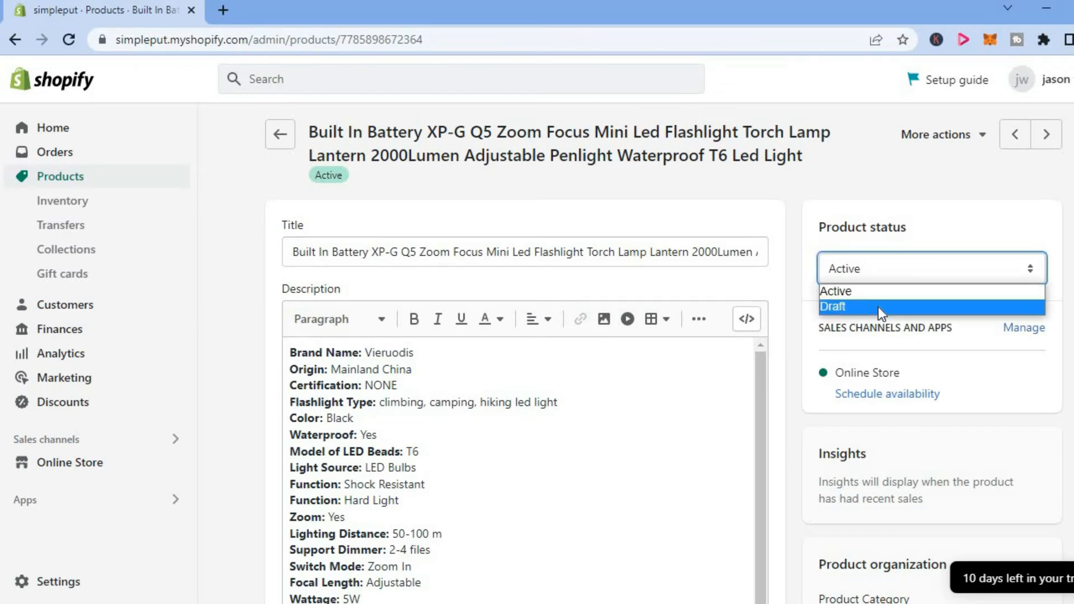
click(833, 306)
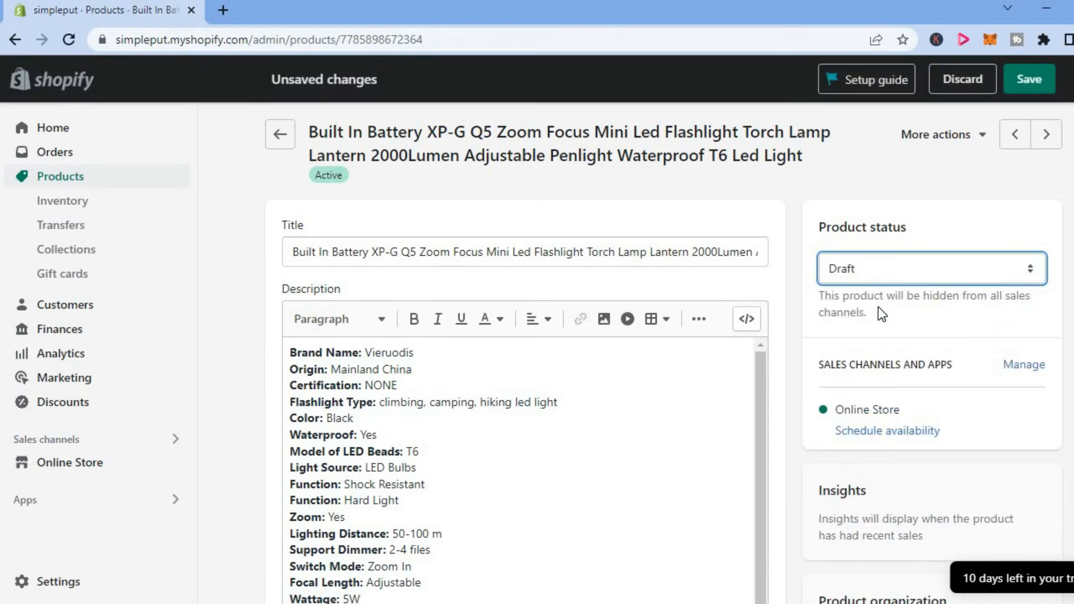
mouse_move(990, 214)
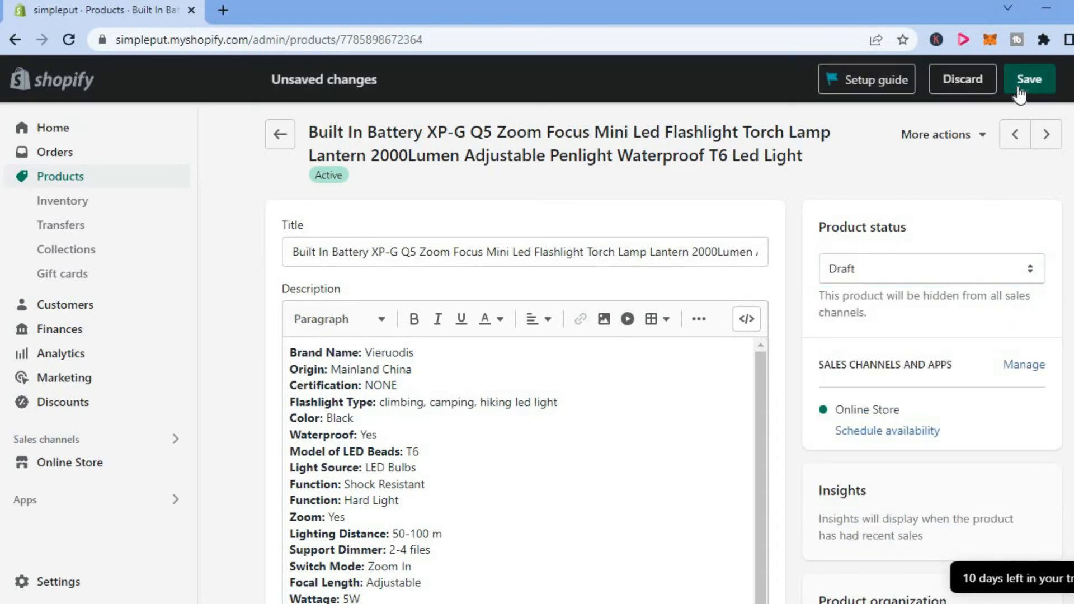
Step: Save the flashlight so its Draft status is confirmed with a Draft badge
click(1030, 79)
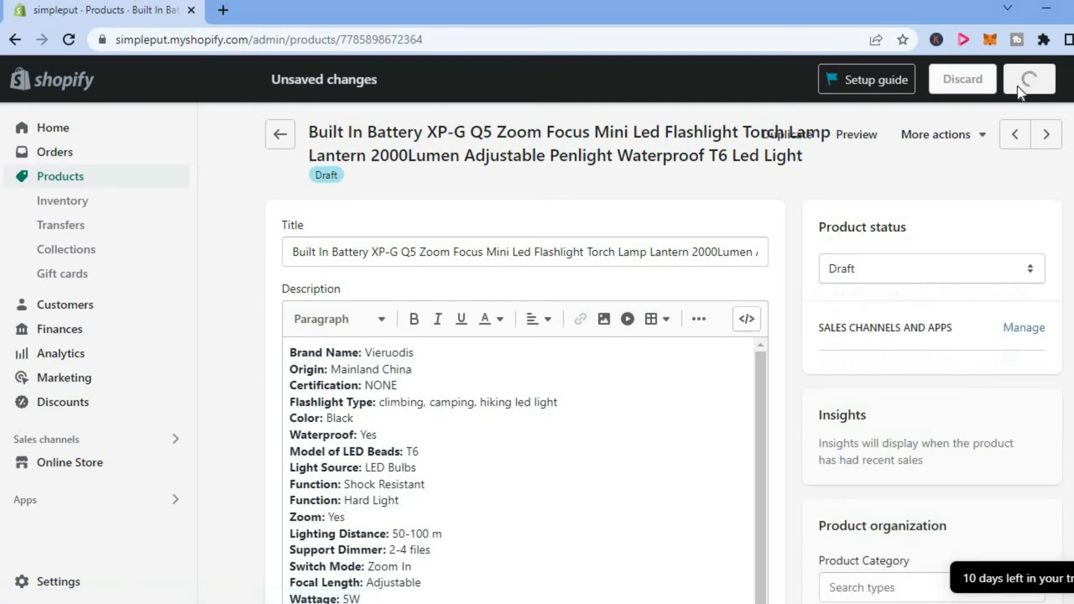
click(1030, 79)
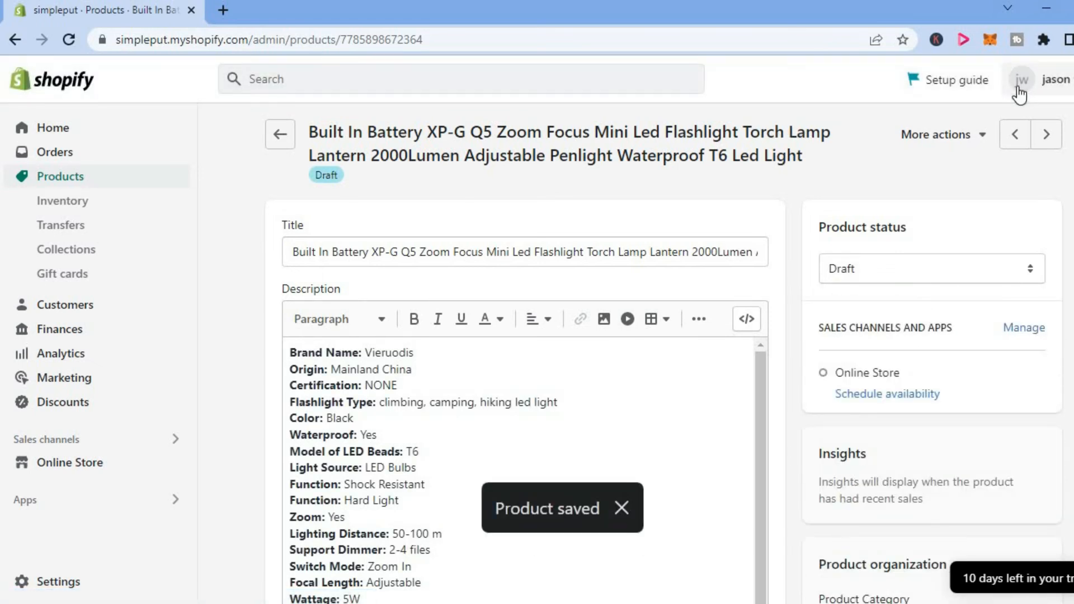